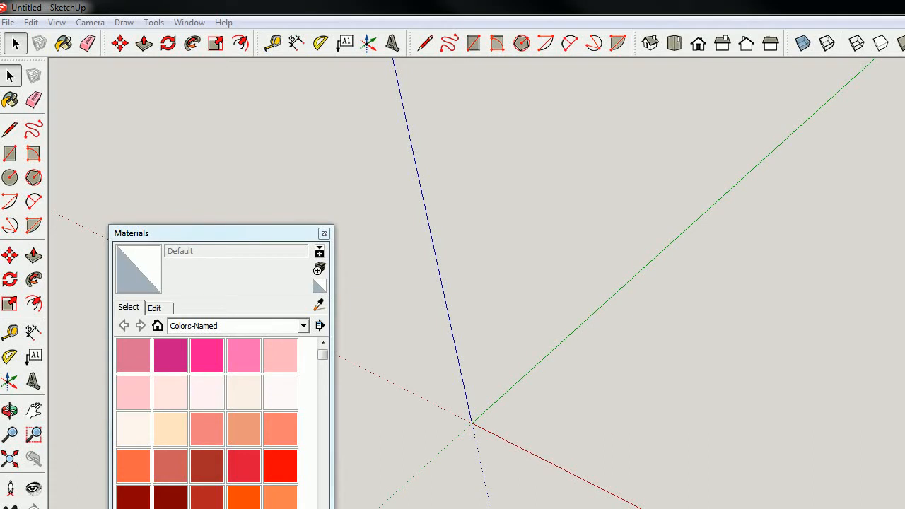
pyautogui.moveTo(44, 225)
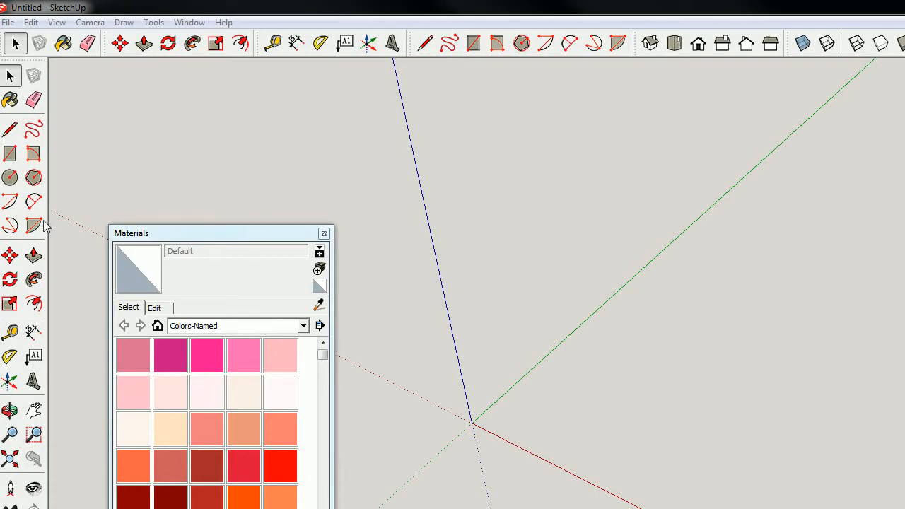
pyautogui.moveTo(336, 169)
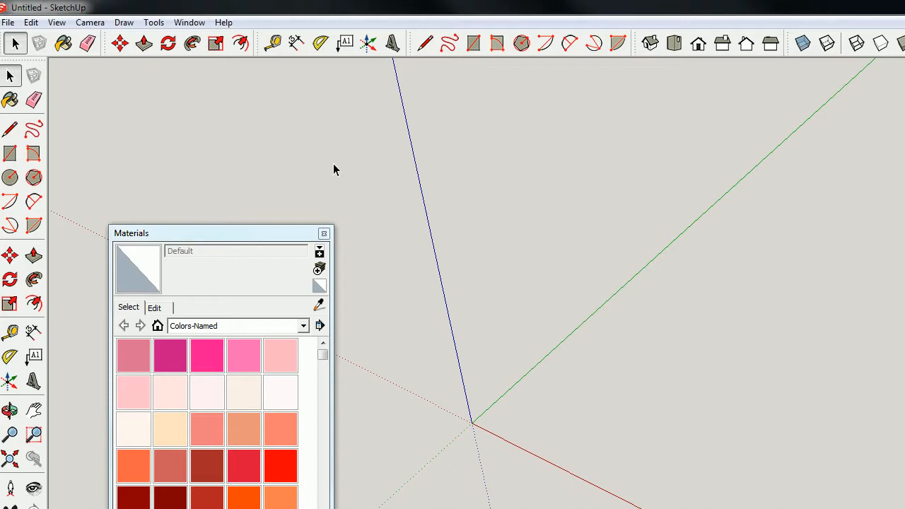
pyautogui.moveTo(233, 180)
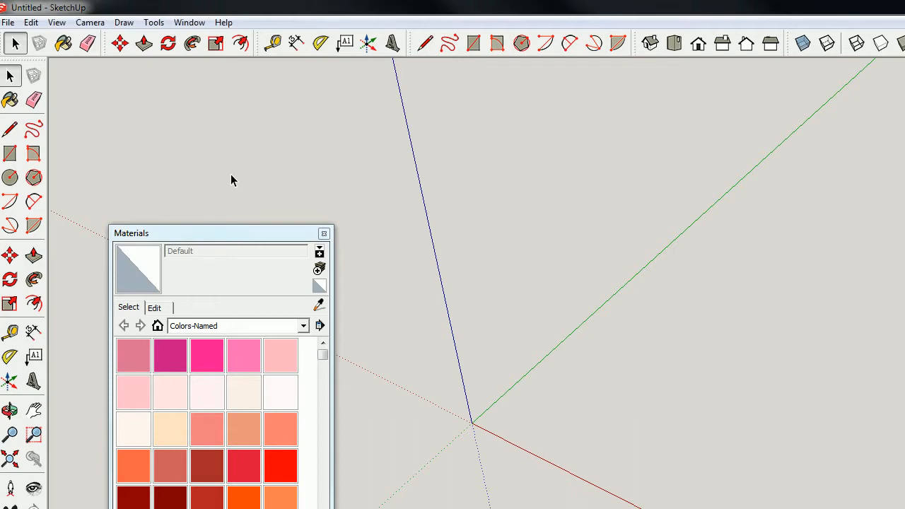
pyautogui.moveTo(11, 17)
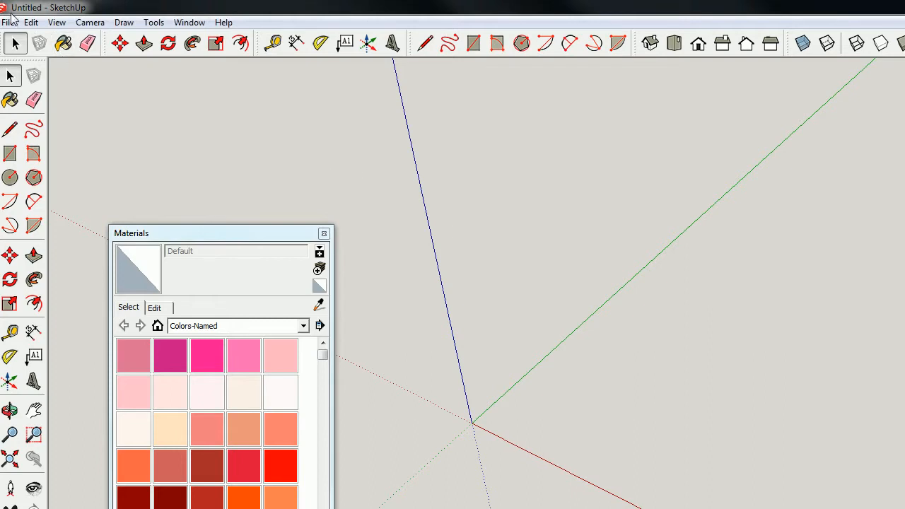
# - Open Gazebo.skp from the File menu's recent files list
pyautogui.click(10, 22)
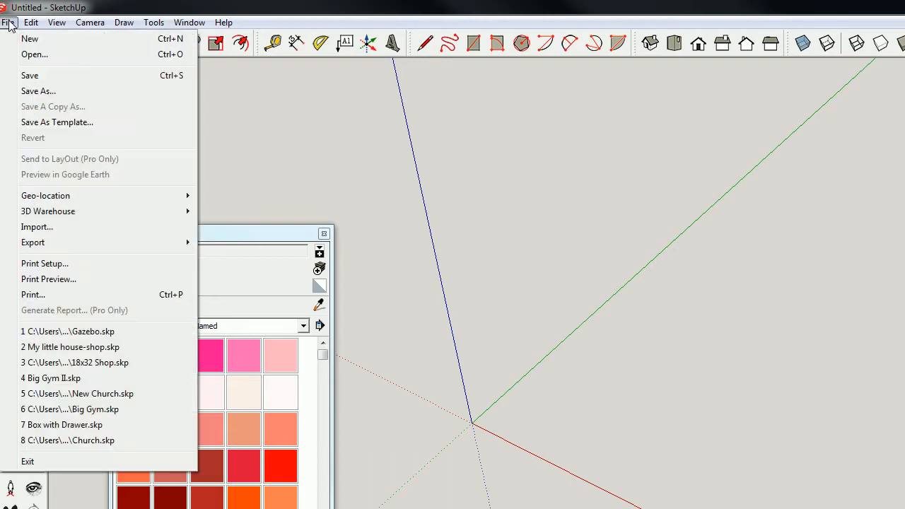
pyautogui.moveTo(67, 330)
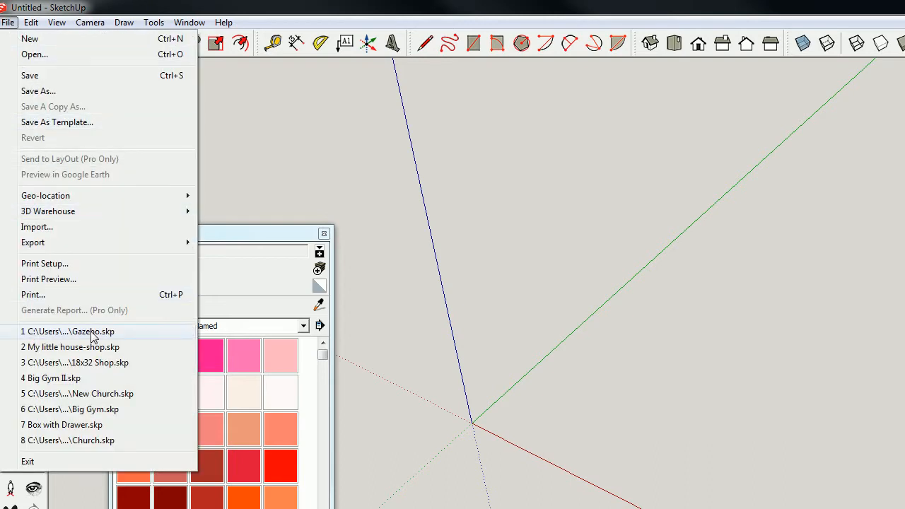
pyautogui.click(67, 330)
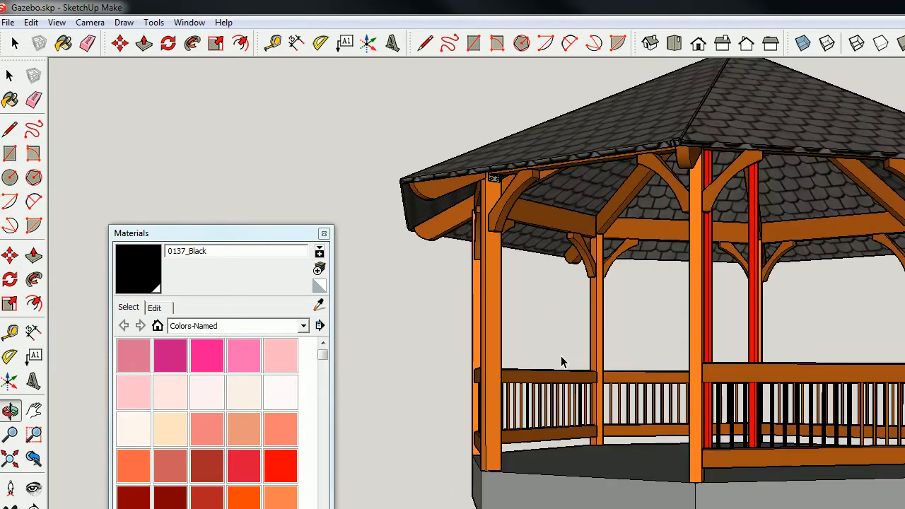
# - Zoom out to frame the whole gazebo in the front view
pyautogui.scroll(-3)
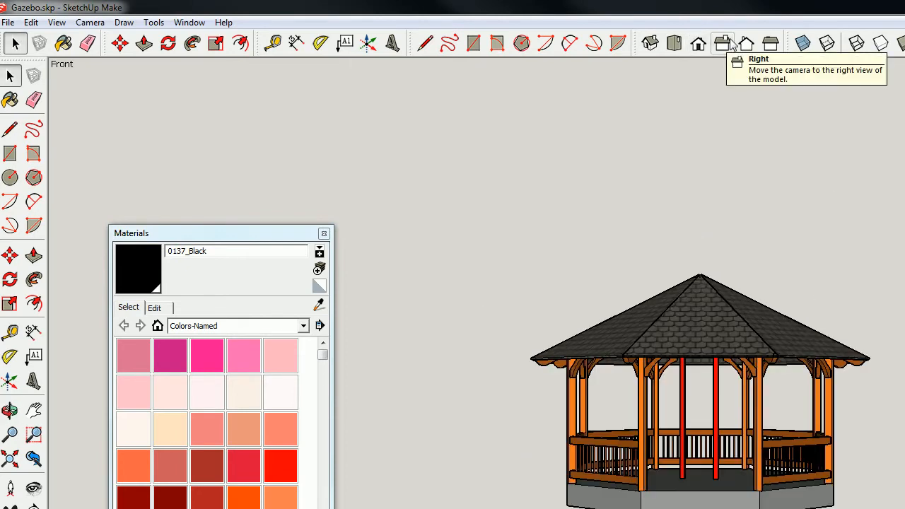
# - Switch the camera to the Right standard view, then the Back view
pyautogui.click(722, 43)
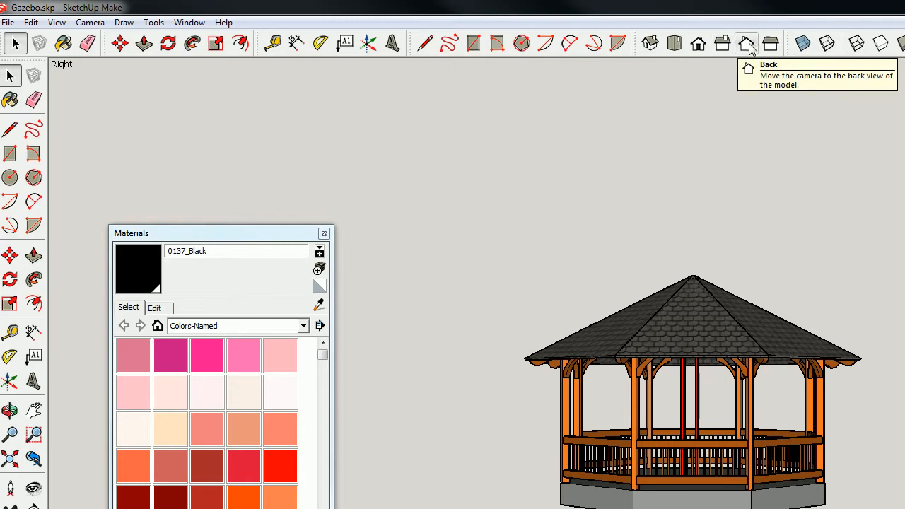
pyautogui.click(747, 44)
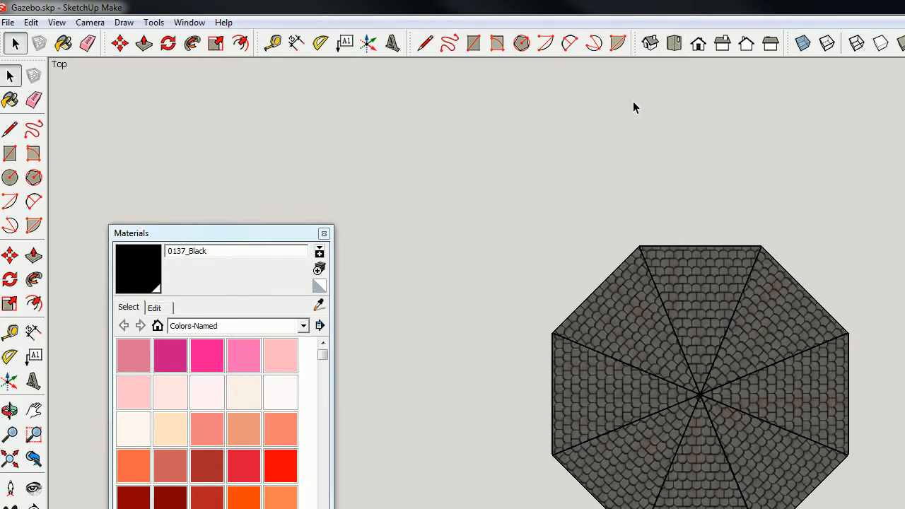
pyautogui.moveTo(426, 180)
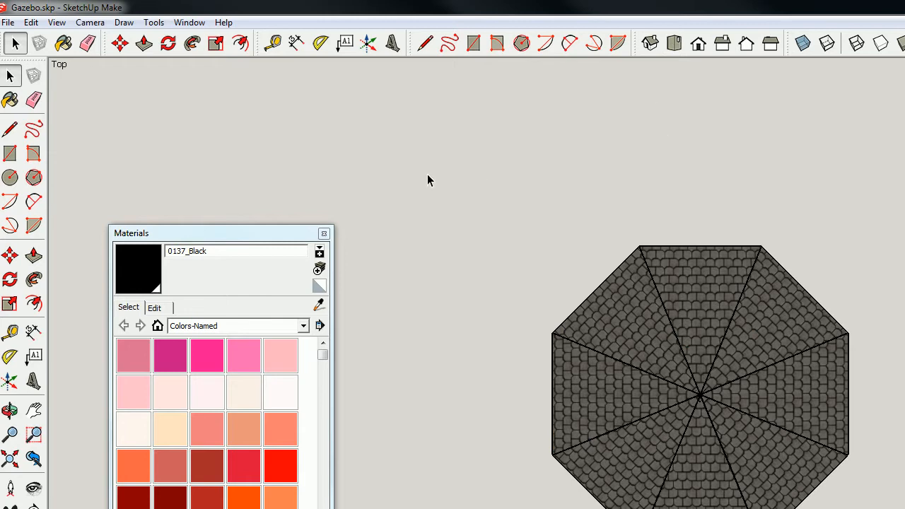
pyautogui.moveTo(67, 168)
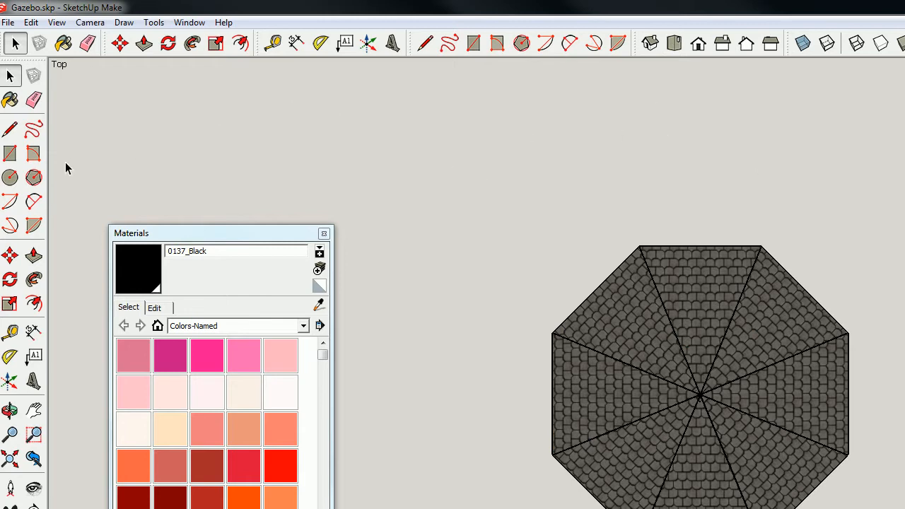
pyautogui.moveTo(34, 154)
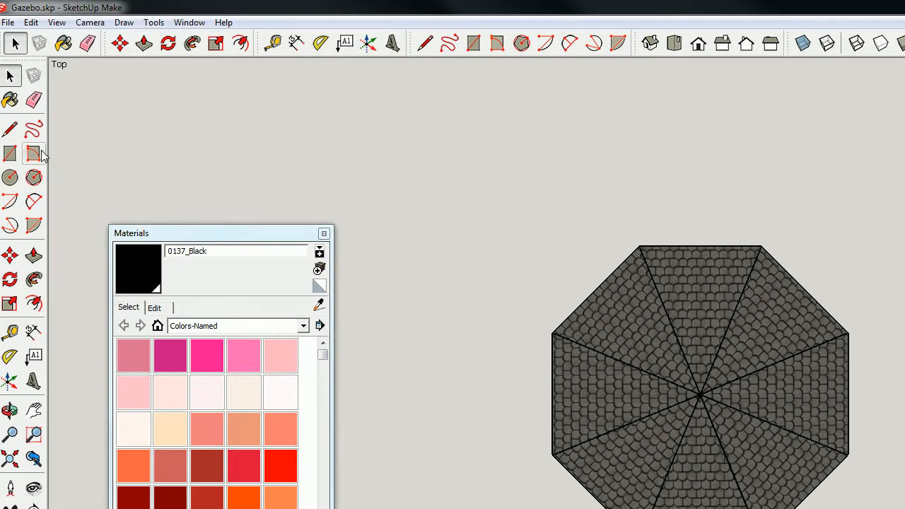
pyautogui.moveTo(378, 240)
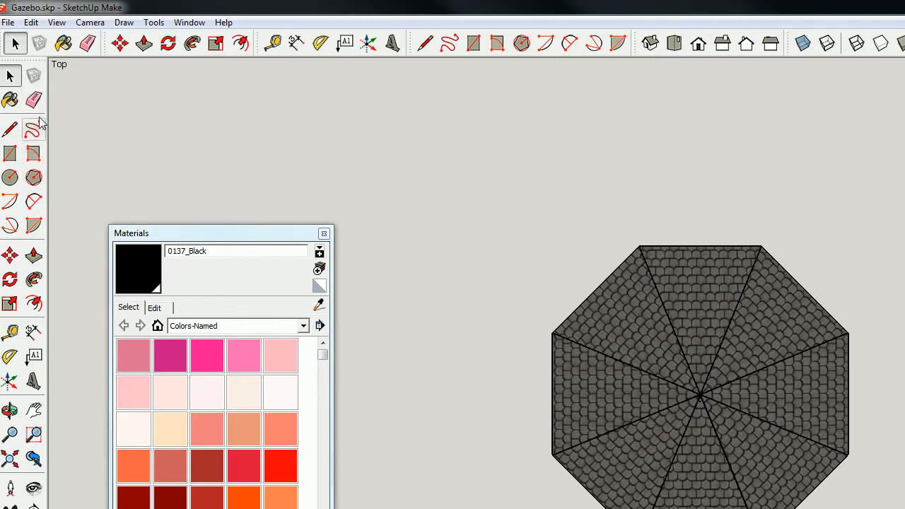
# - Erase a roof piece with the Eraser, then return to the Select tool
pyautogui.click(88, 43)
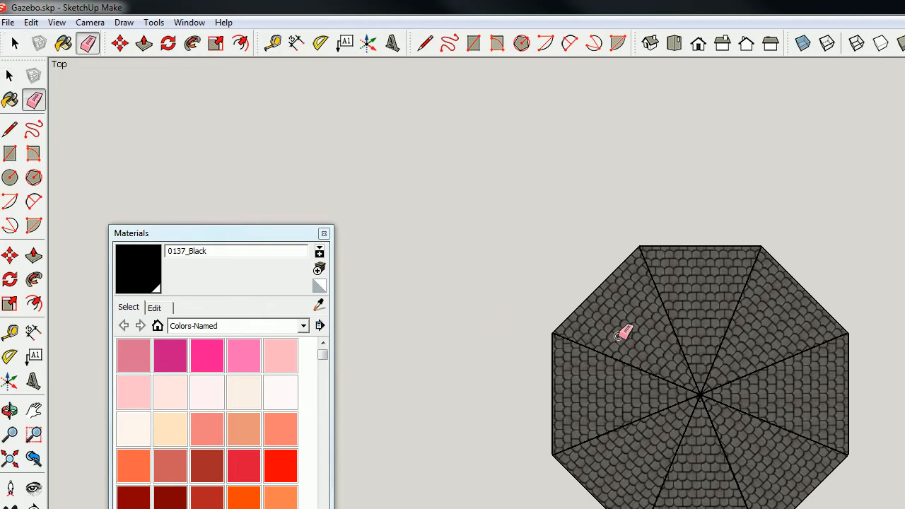
pyautogui.moveTo(606, 314)
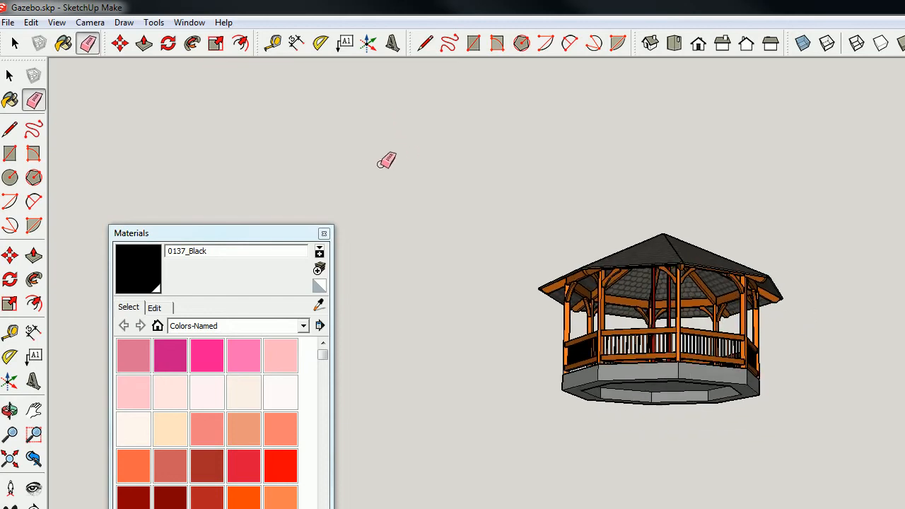
pyautogui.click(14, 43)
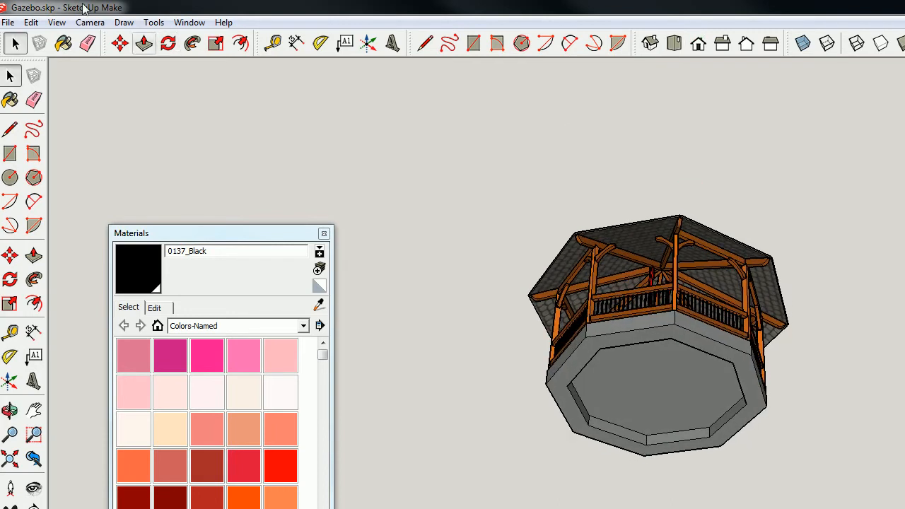
# - Open the Edit menu after viewing the gazebo's underside
pyautogui.click(31, 22)
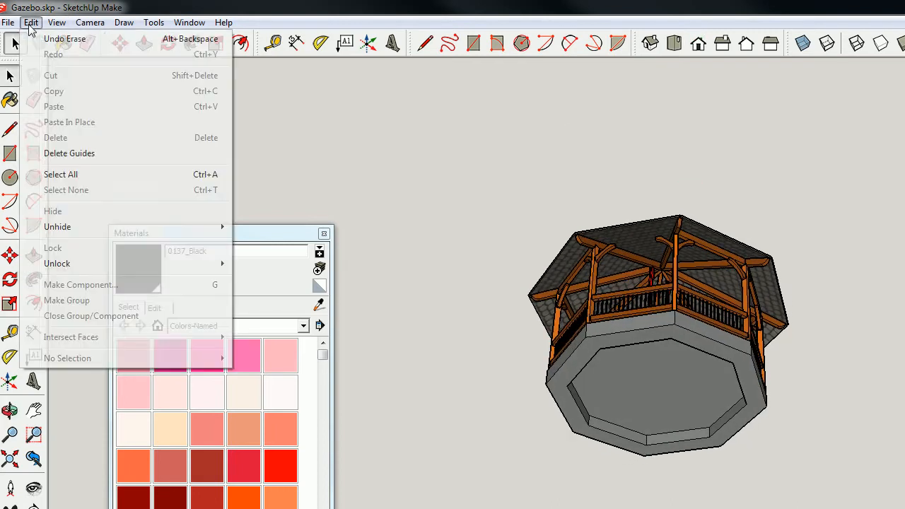
# - Undo the roof-piece erase to restore the full gazebo
pyautogui.click(441, 171)
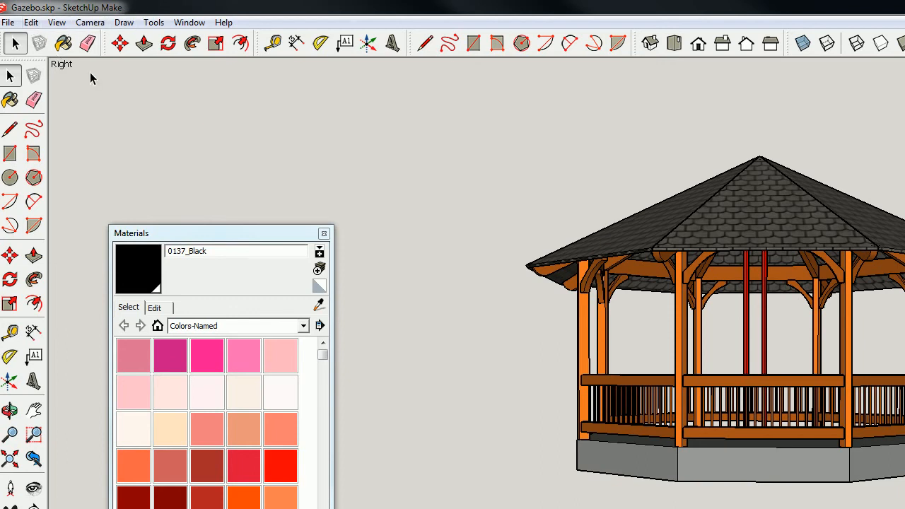
pyautogui.moveTo(478, 257)
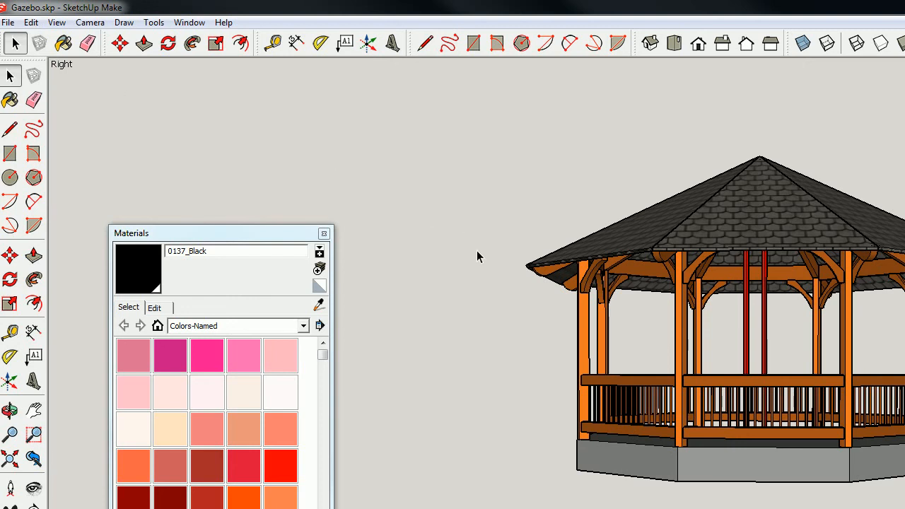